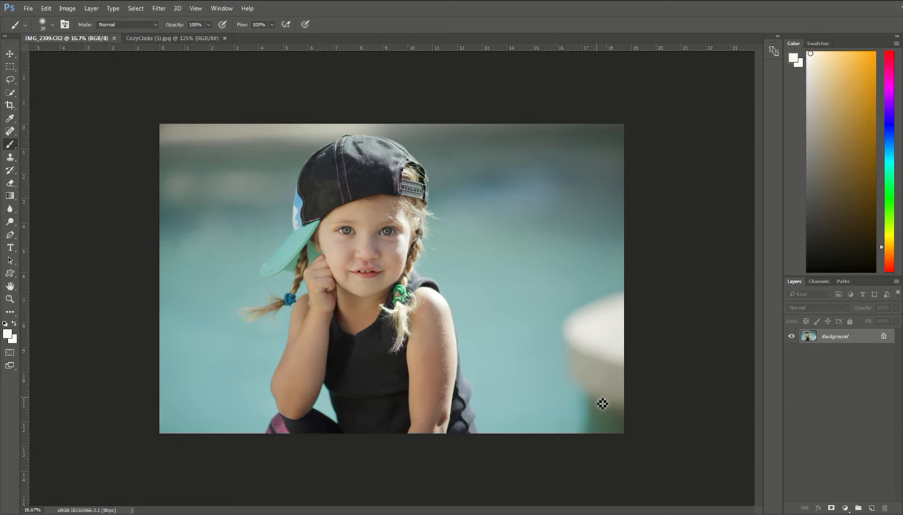
pyautogui.moveTo(658, 355)
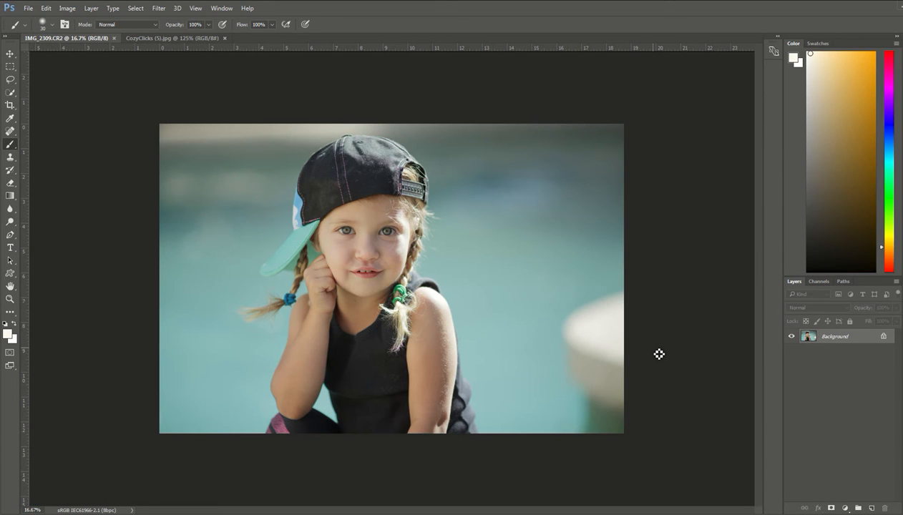
pyautogui.moveTo(355, 370)
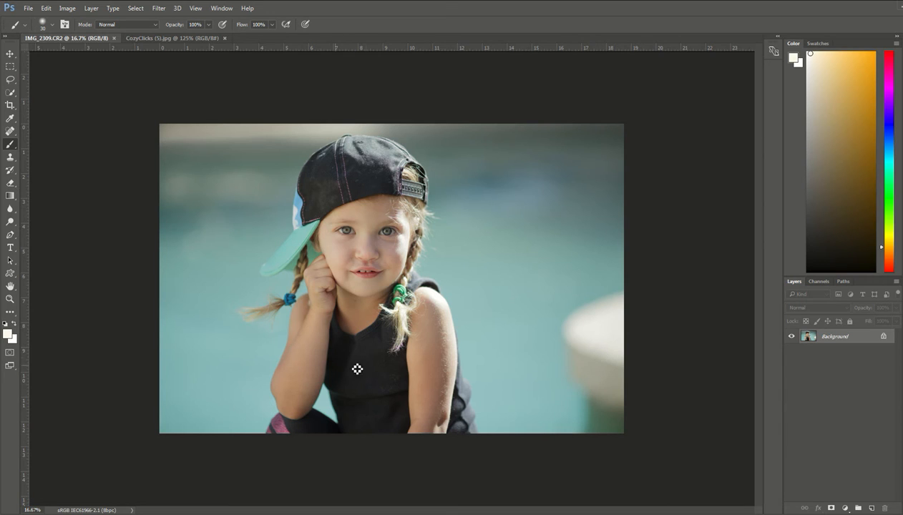
pyautogui.moveTo(699, 355)
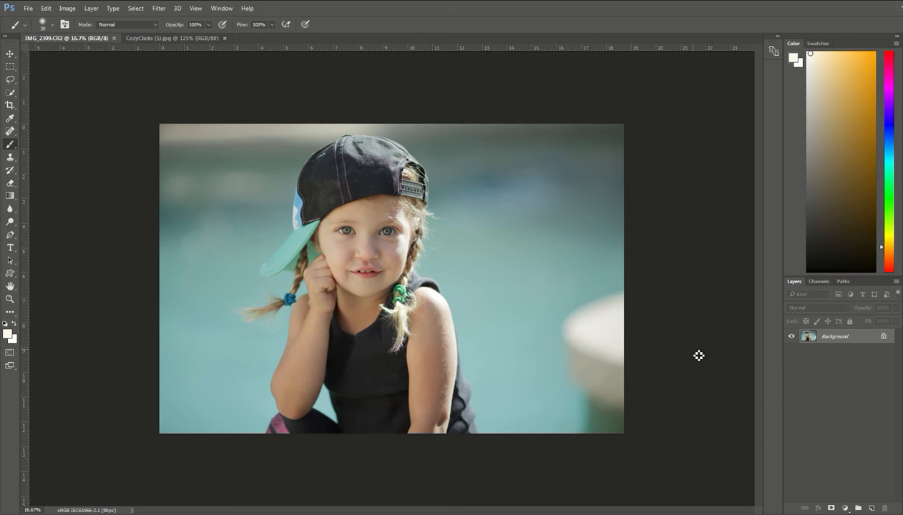
pyautogui.moveTo(647, 335)
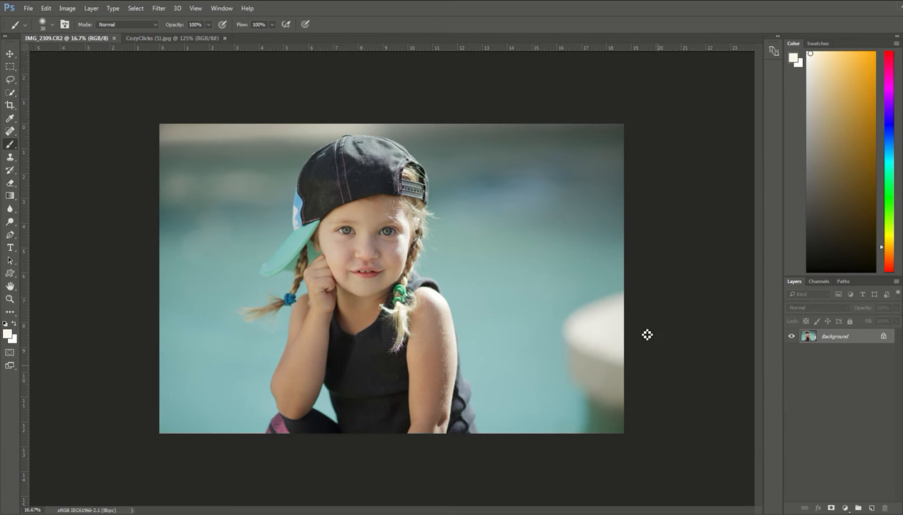
pyautogui.moveTo(561, 315)
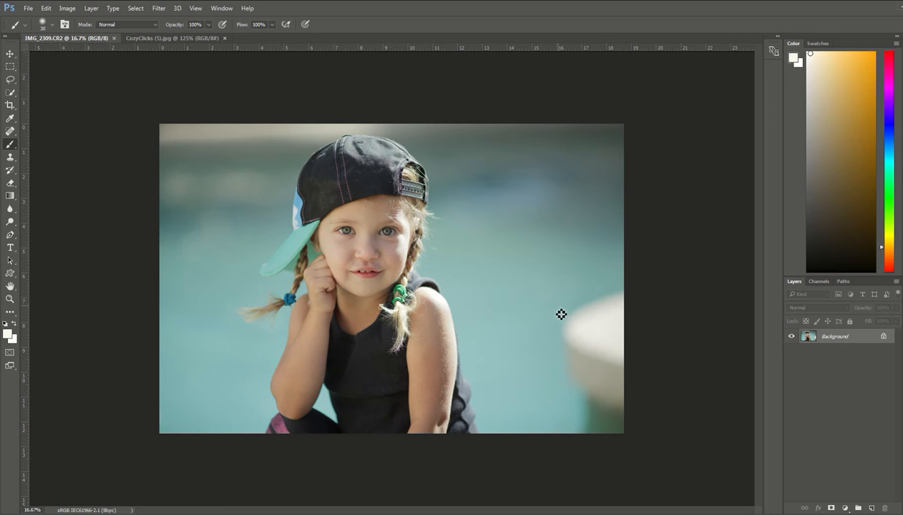
pyautogui.moveTo(655, 366)
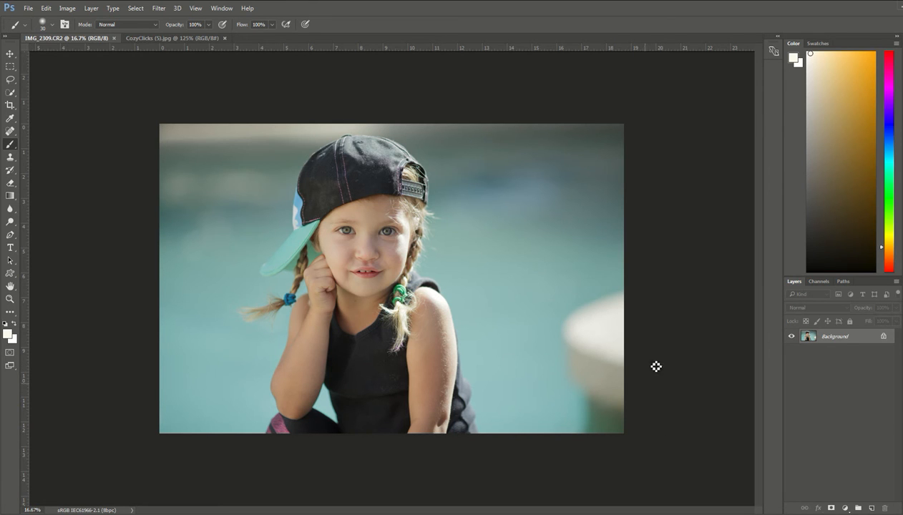
pyautogui.moveTo(617, 284)
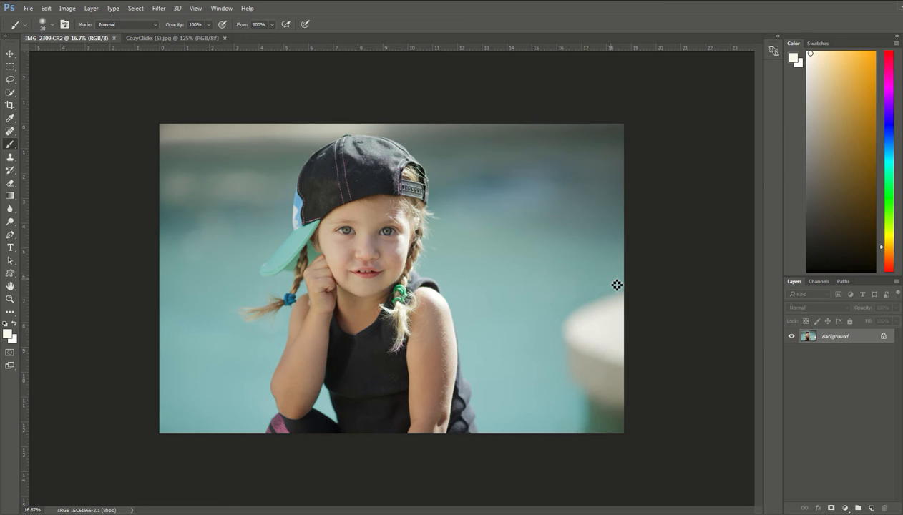
pyautogui.moveTo(611, 286)
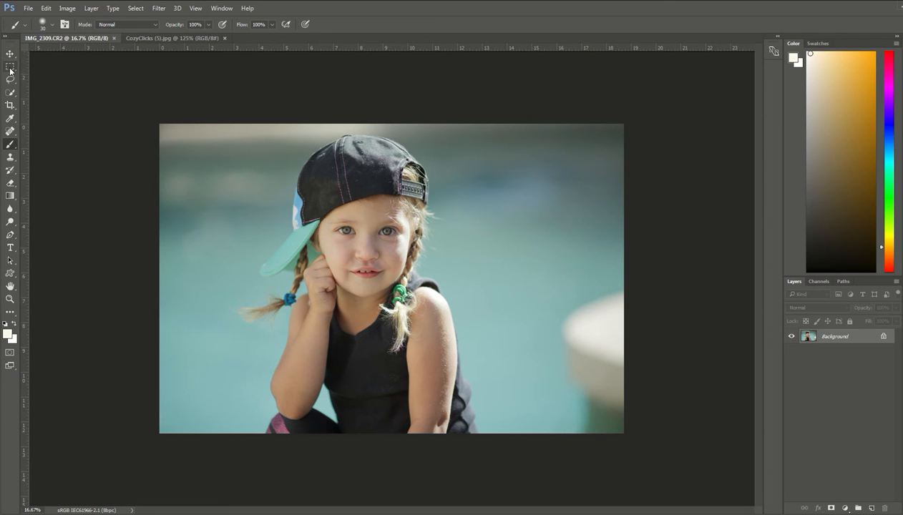
pyautogui.moveTo(10, 69)
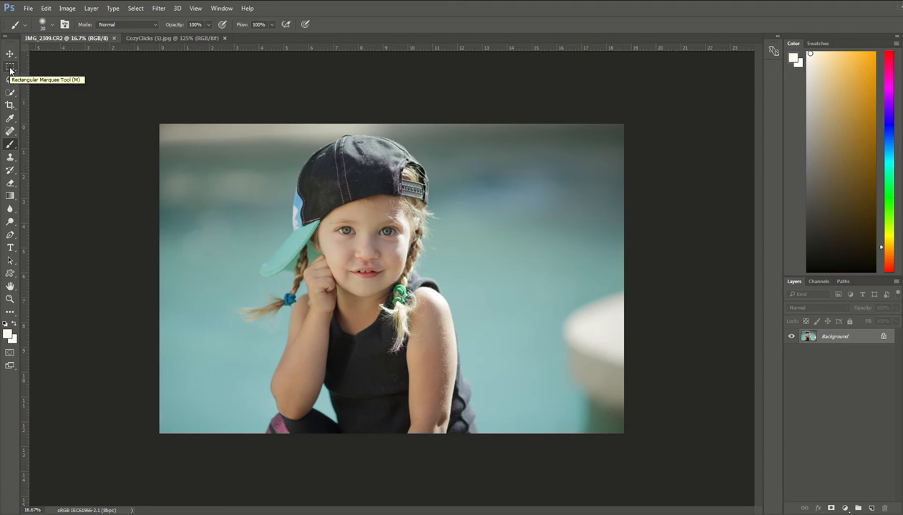
# Marquee-select the pool deck area at the photo's right edge down to the bottom.
pyautogui.click(8, 69)
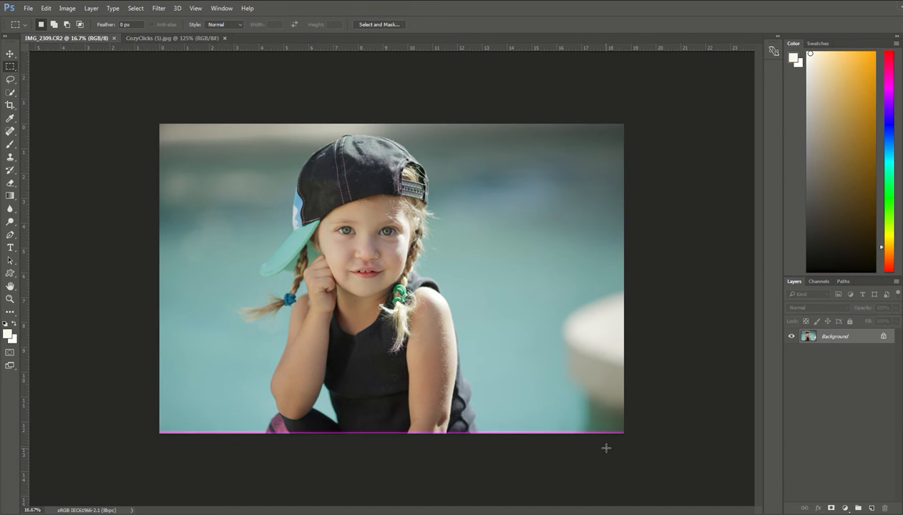
pyautogui.moveTo(543, 255); pyautogui.dragTo(623, 359)
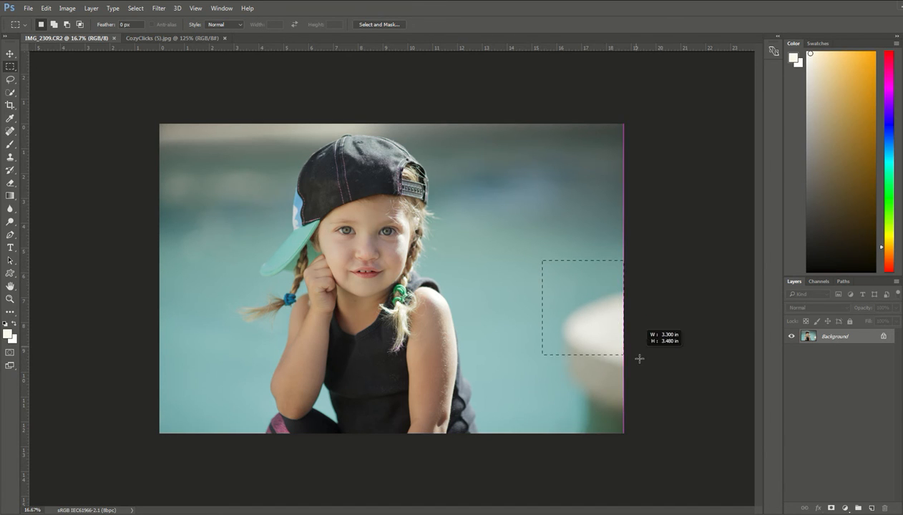
pyautogui.moveTo(622, 358); pyautogui.dragTo(598, 435)
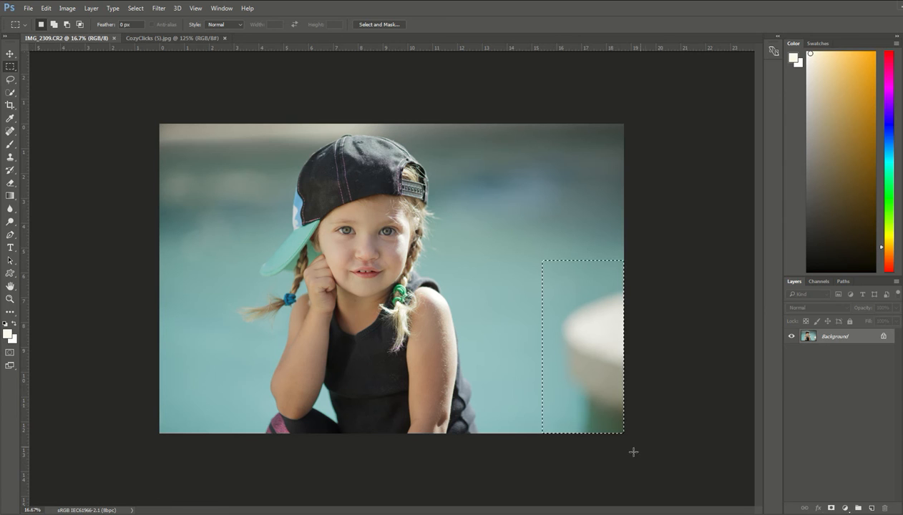
pyautogui.moveTo(601, 341)
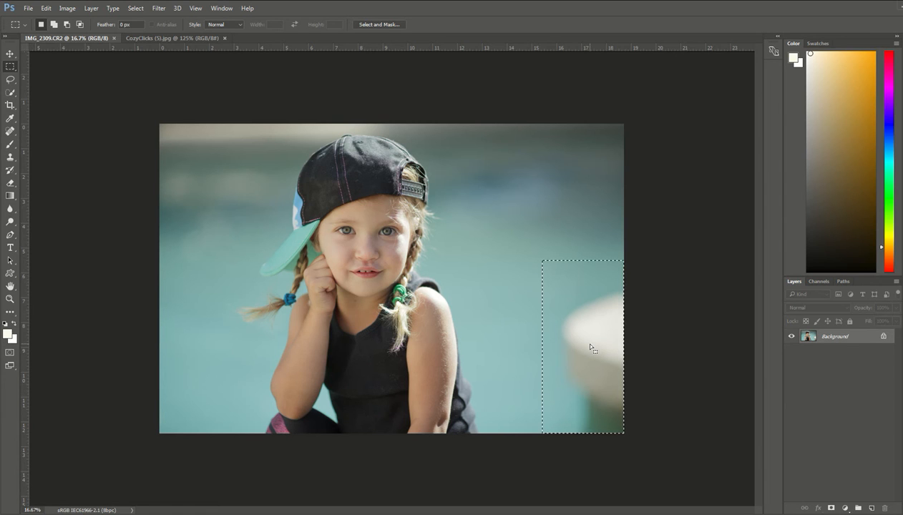
# Fill the selected deck with Content-Aware so blue water replaces it.
pyautogui.rightClick(592, 349)
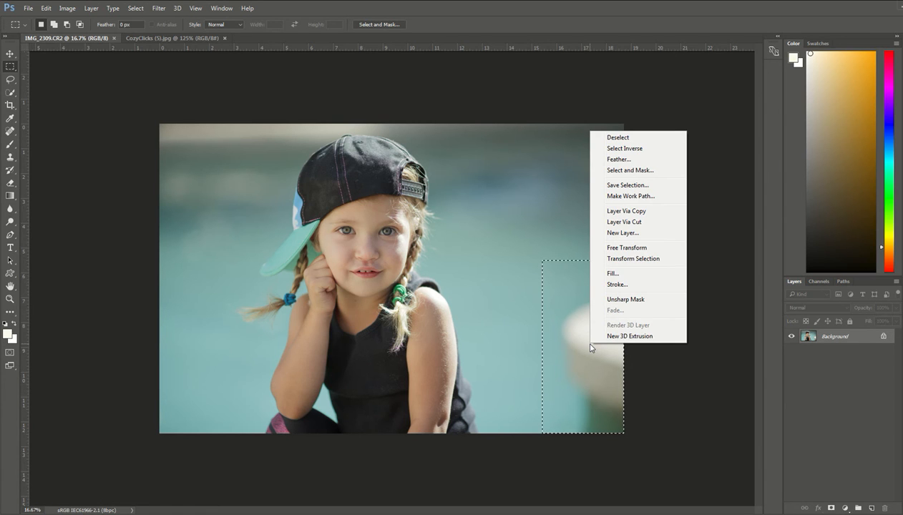
pyautogui.moveTo(615, 275)
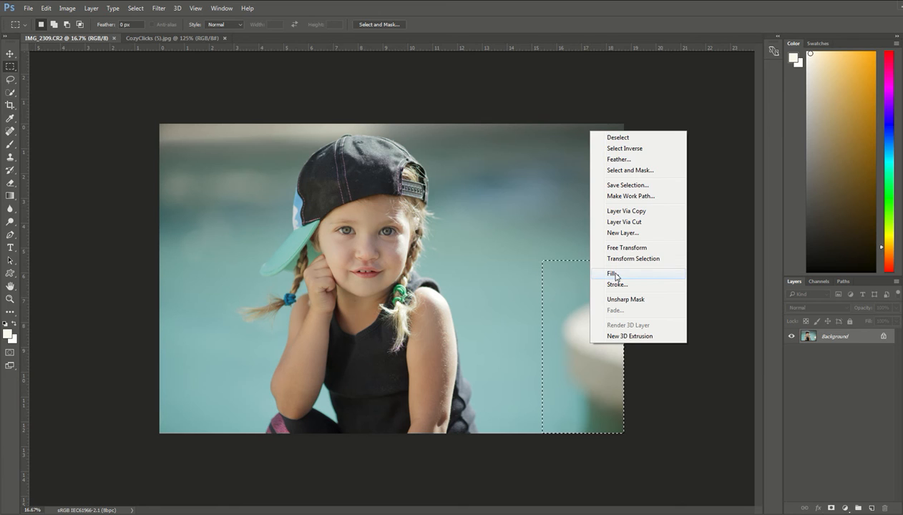
pyautogui.click(611, 273)
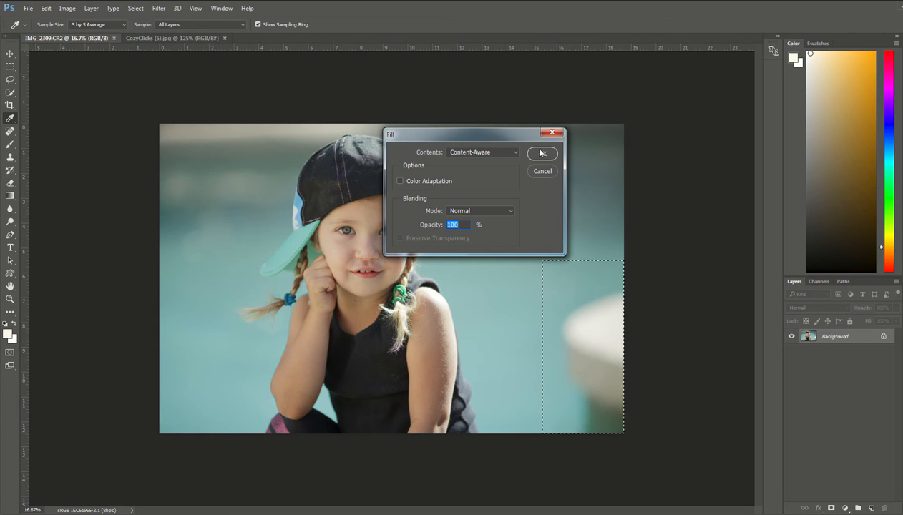
pyautogui.click(542, 152)
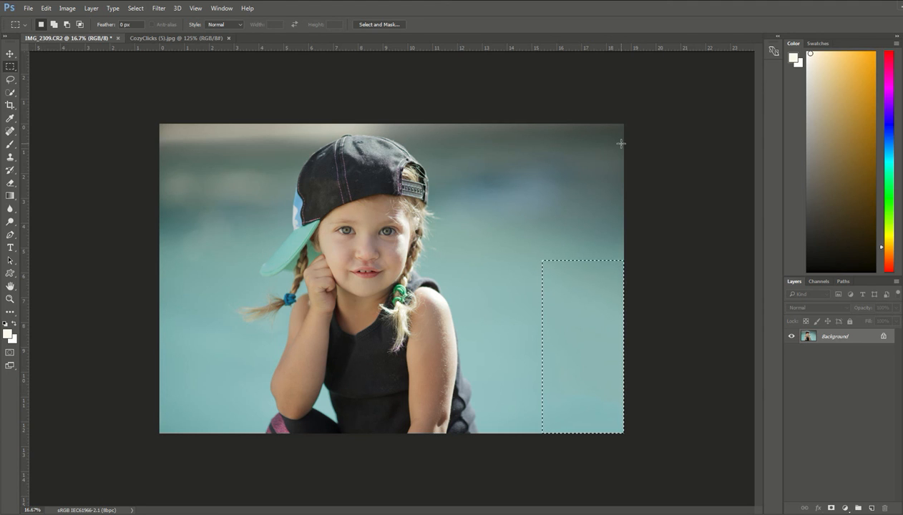
# Deselect, leaving the filled blue background seamless on the right.
pyautogui.press('Ctrl+D')
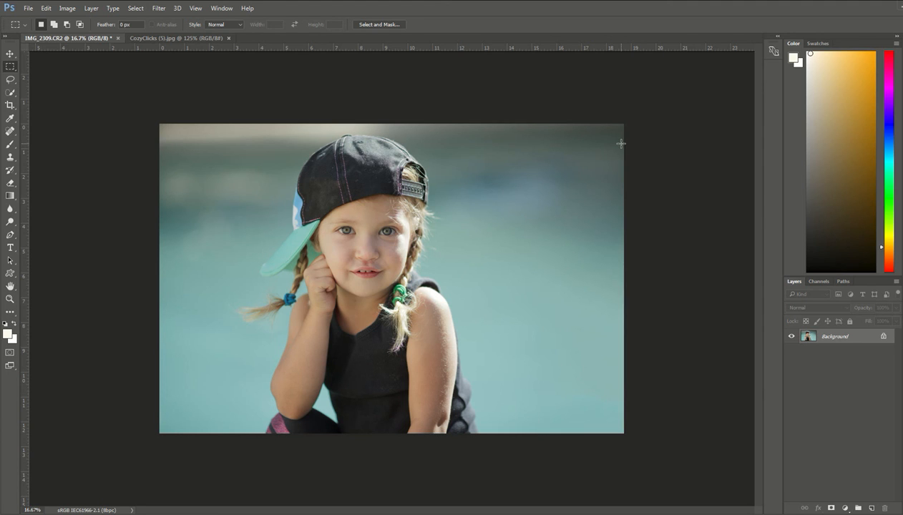
pyautogui.moveTo(501, 217)
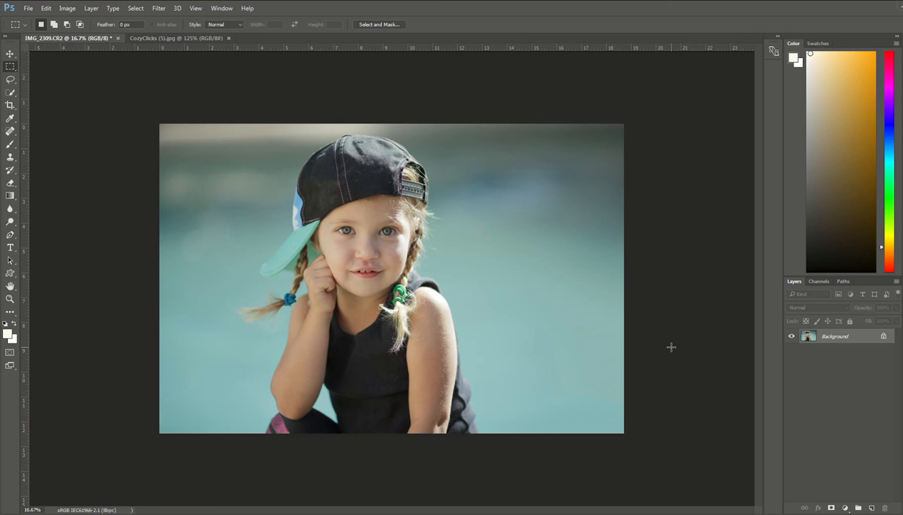
# Switch to the second document tab showing the brighter watermarked portrait.
pyautogui.click(152, 37)
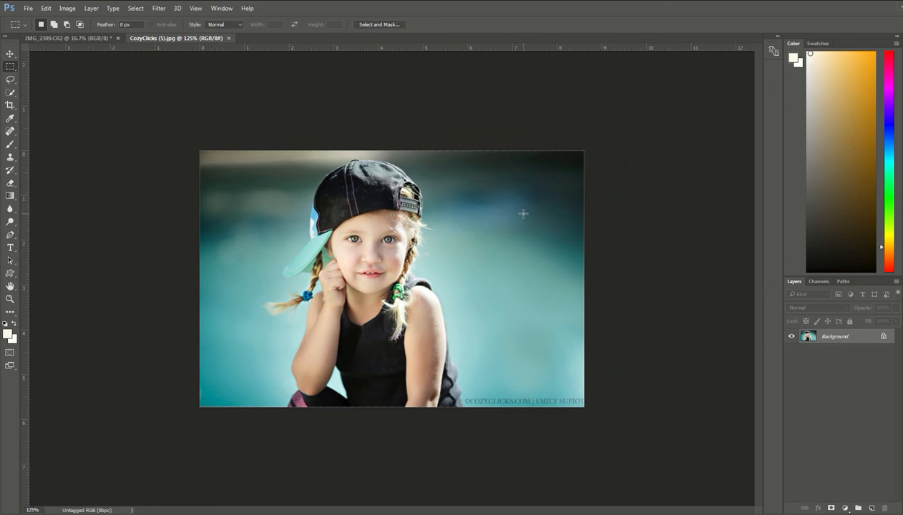
pyautogui.moveTo(565, 347)
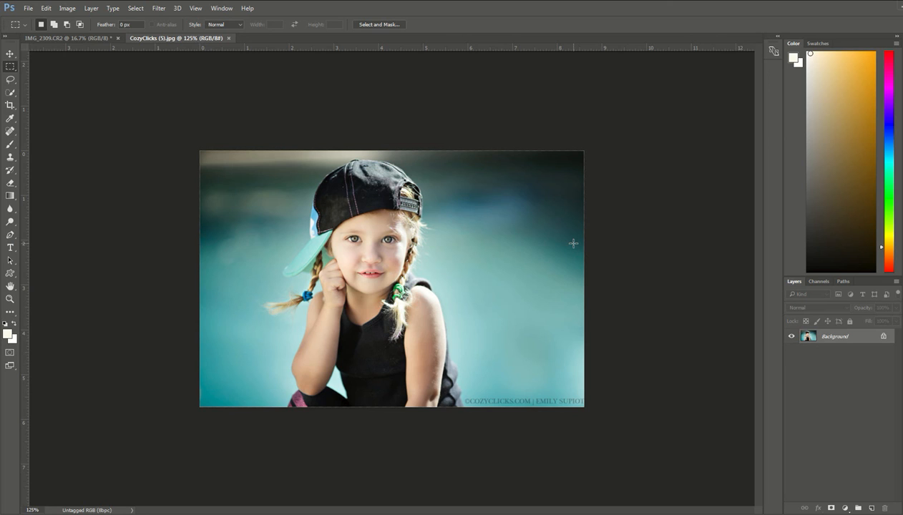
pyautogui.moveTo(574, 247)
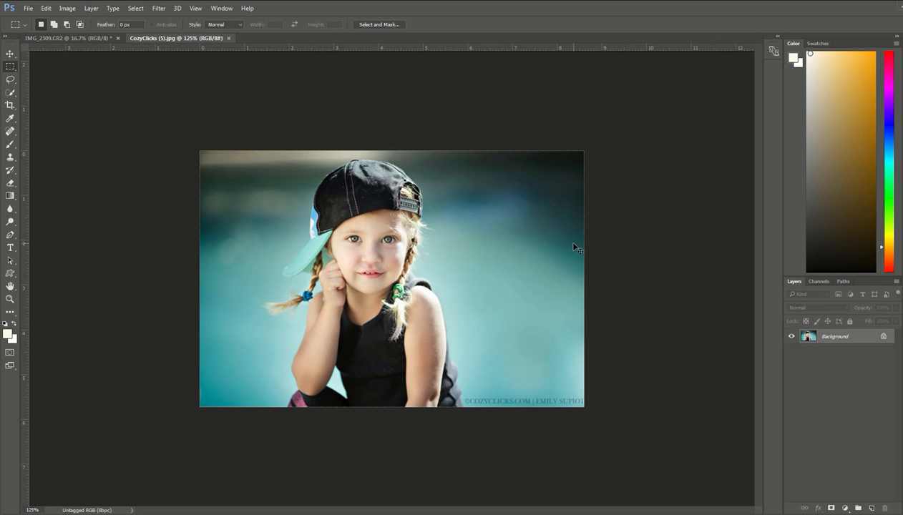